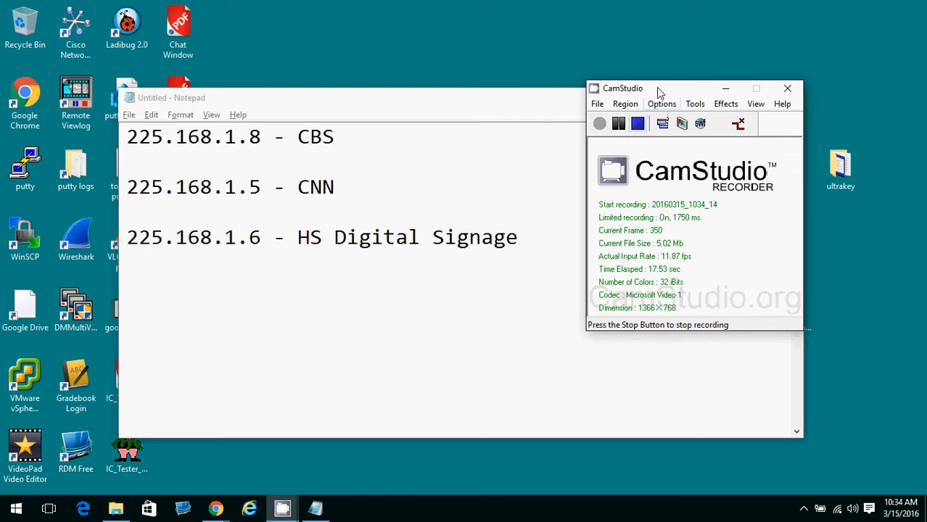
Move the recorder window aside and minimize Notepad so the desktop shows
left_click_drag(622, 88, 670, 154)
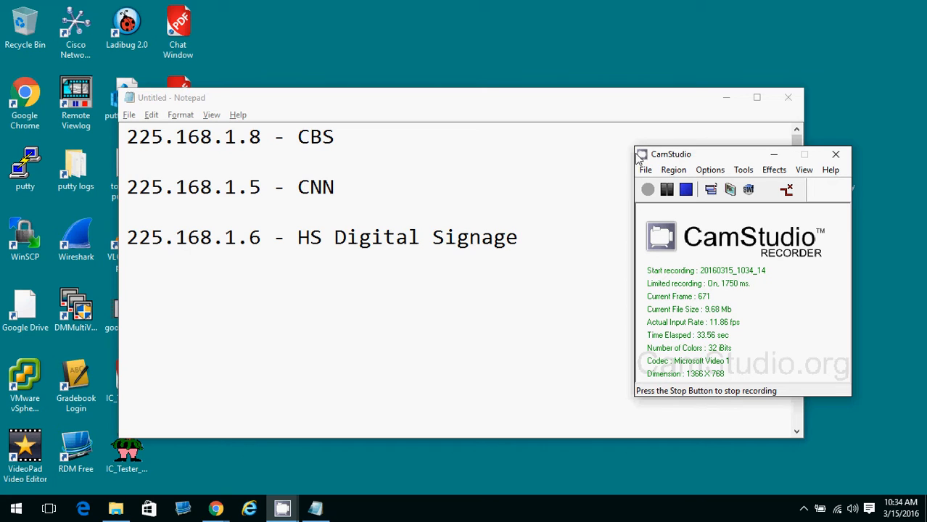
mouse_move(674, 211)
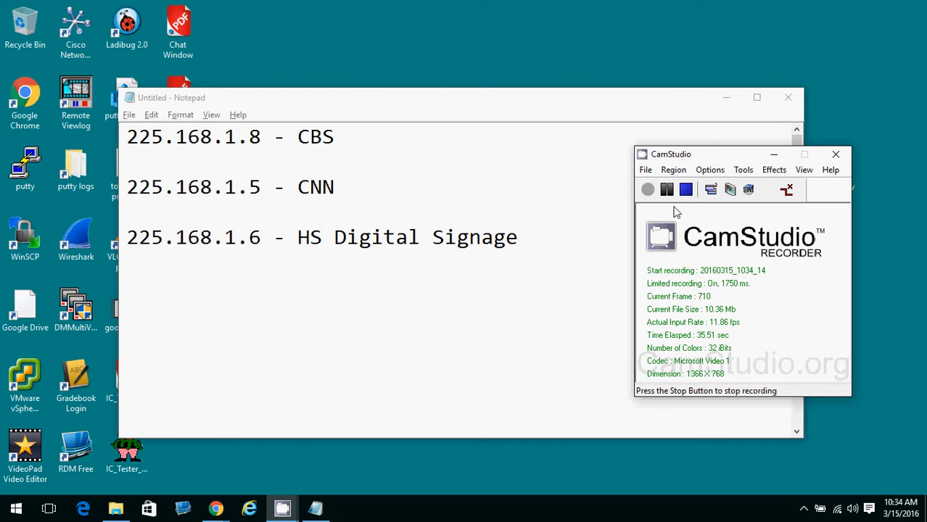
mouse_move(708, 158)
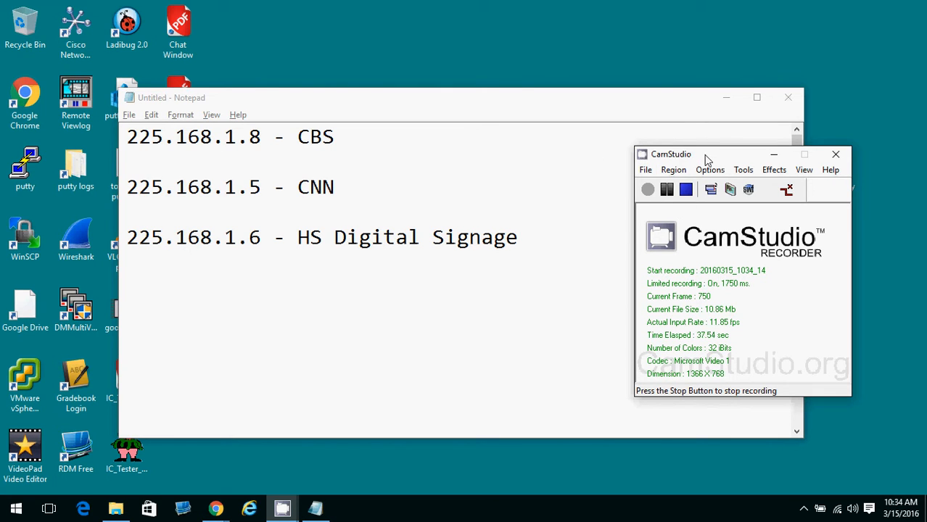
left_click(773, 154)
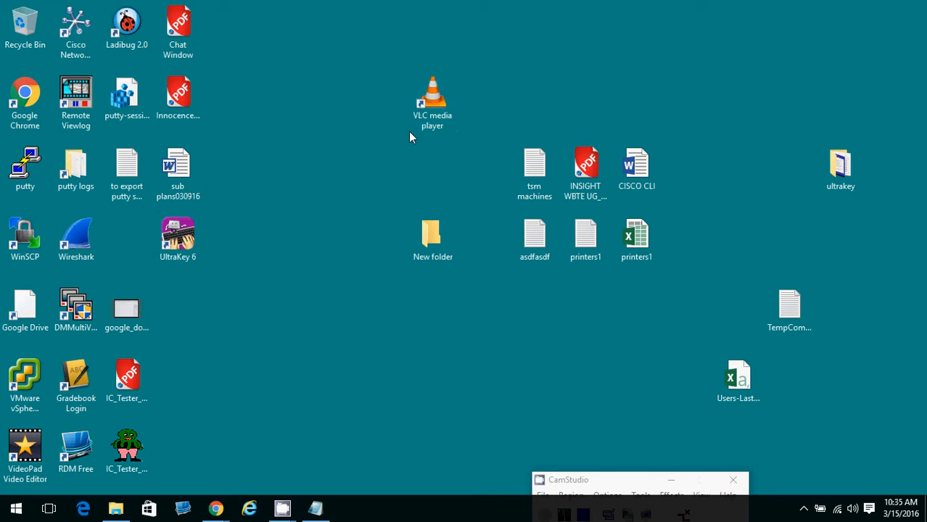
mouse_move(479, 145)
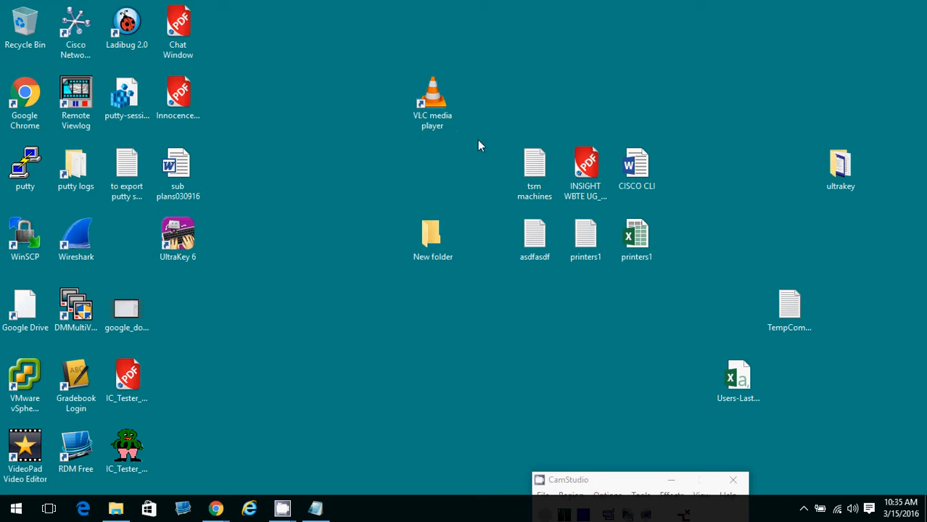
mouse_move(568, 87)
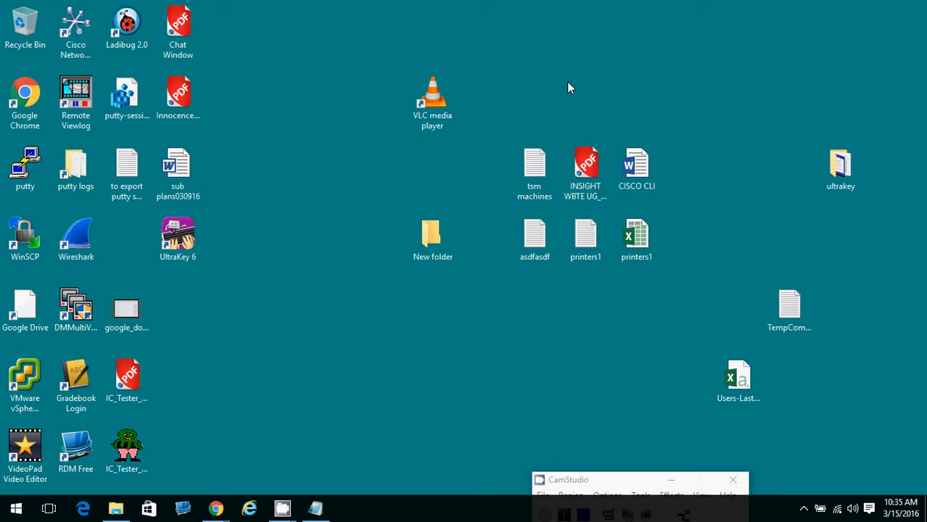
type("vlc")
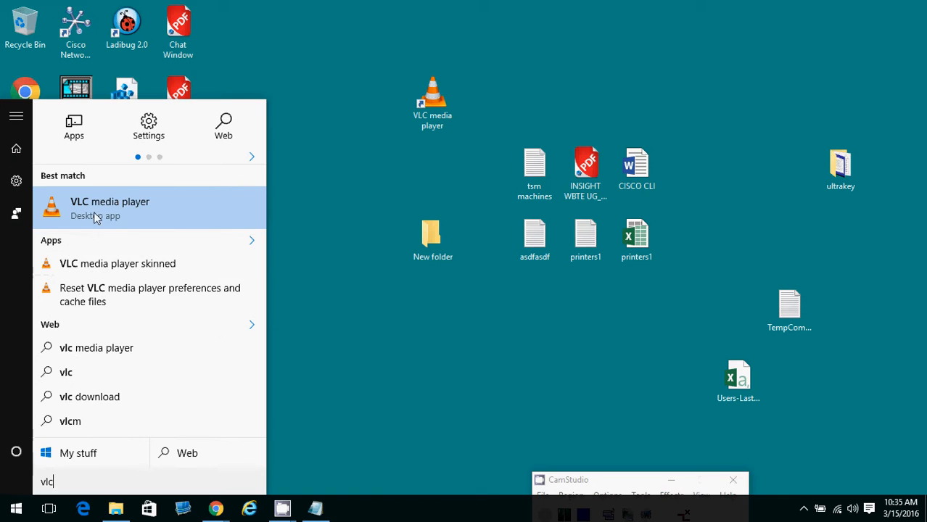
mouse_move(124, 191)
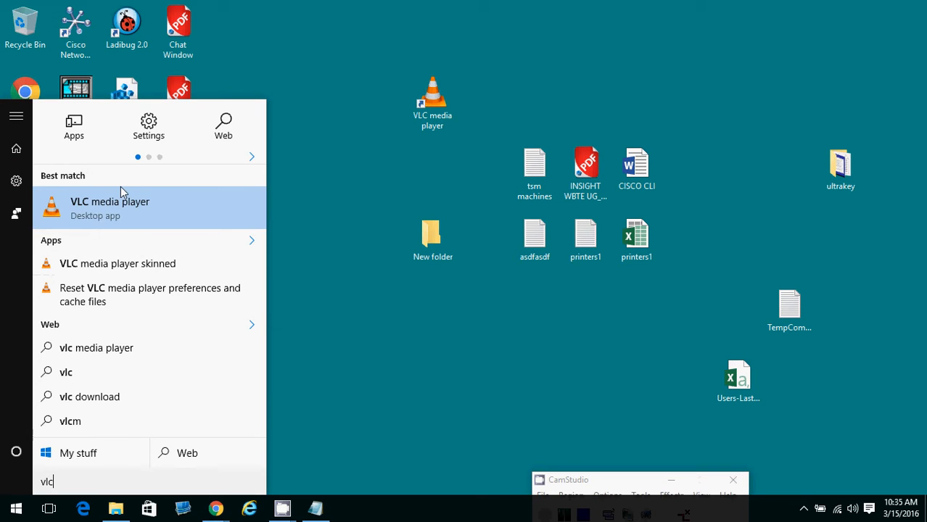
left_click(363, 467)
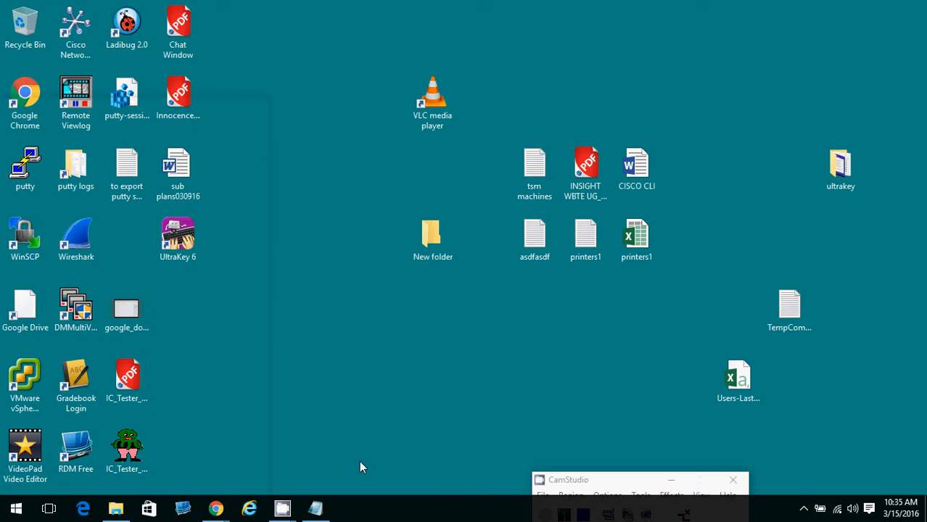
Browse to videolan.org in Chrome and start the VLC media player download
left_click(215, 507)
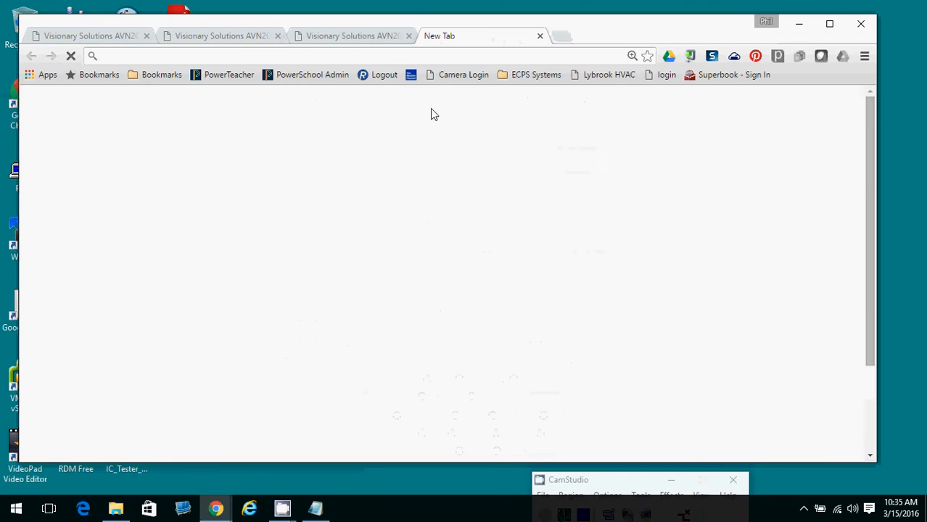
type("videolan.po")
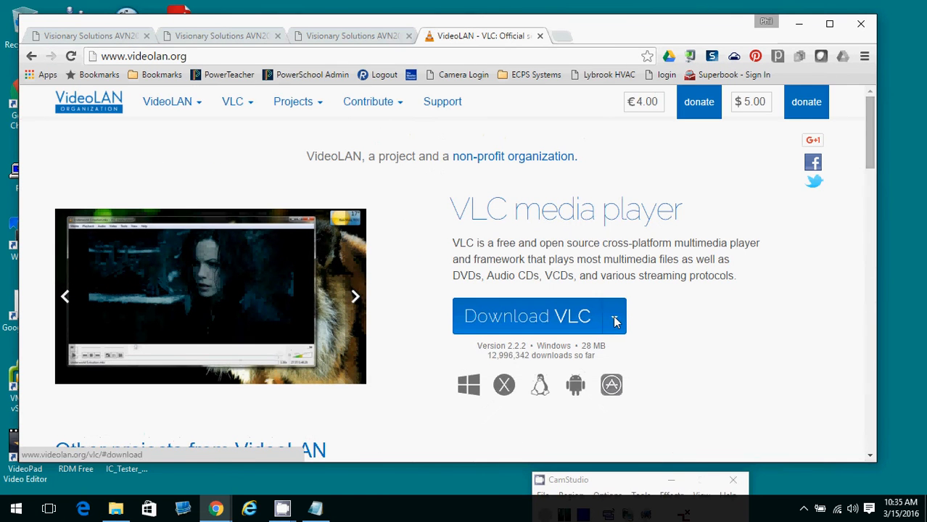
left_click(615, 317)
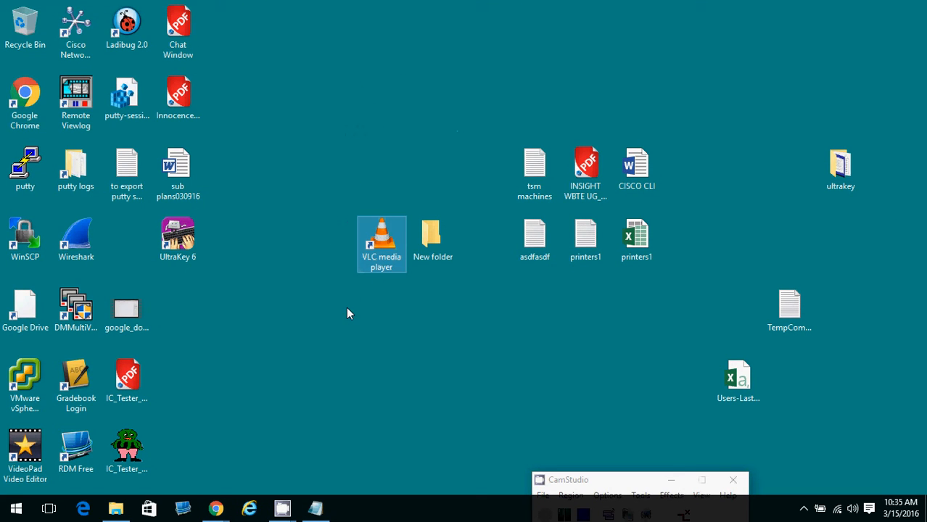
mouse_move(397, 481)
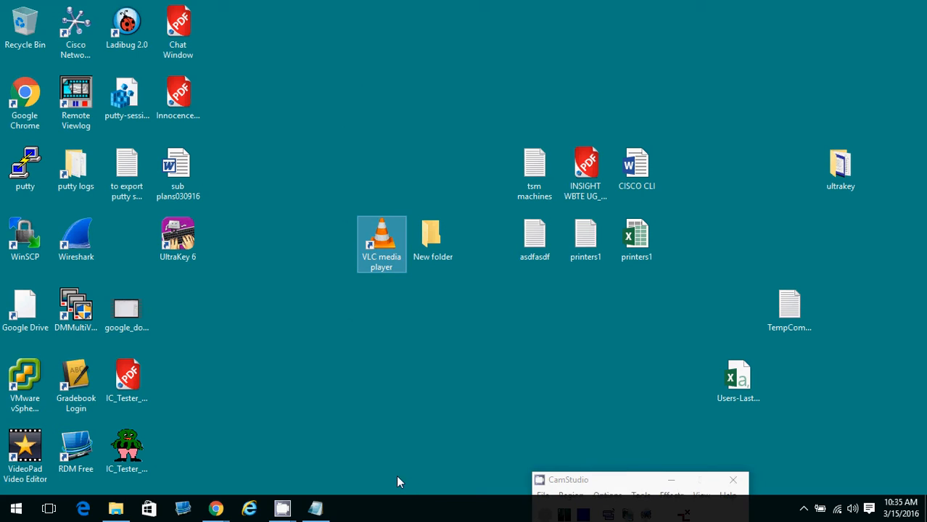
mouse_move(392, 239)
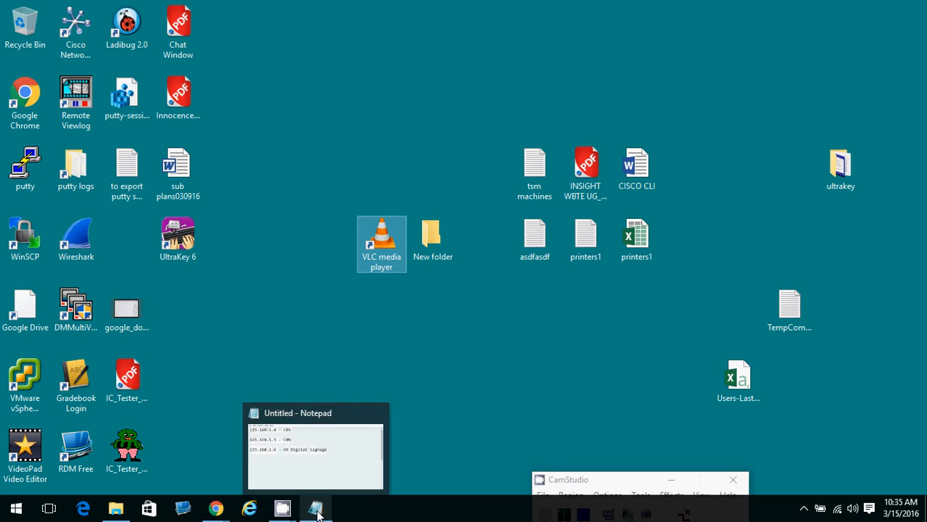
Restore Notepad and select the HS Digital Signage address 225.168.1.6 for copying
left_click(315, 507)
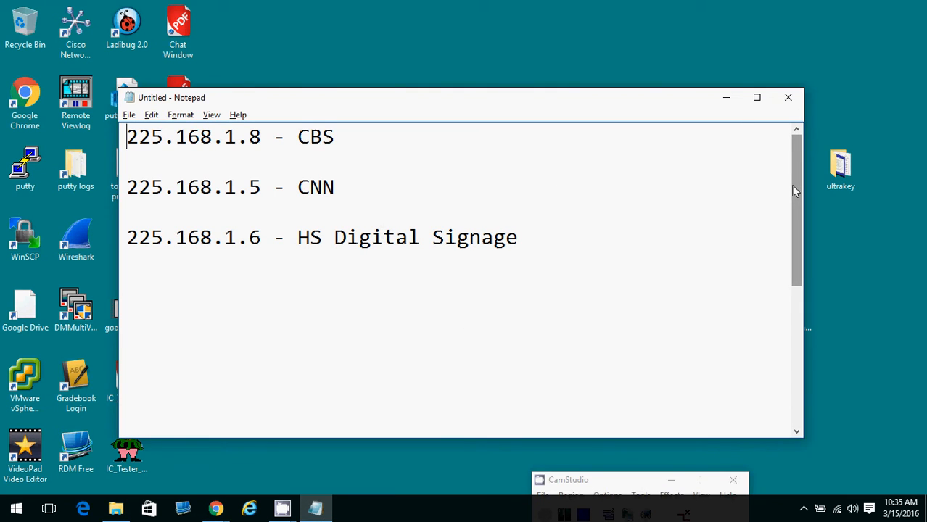
mouse_move(468, 171)
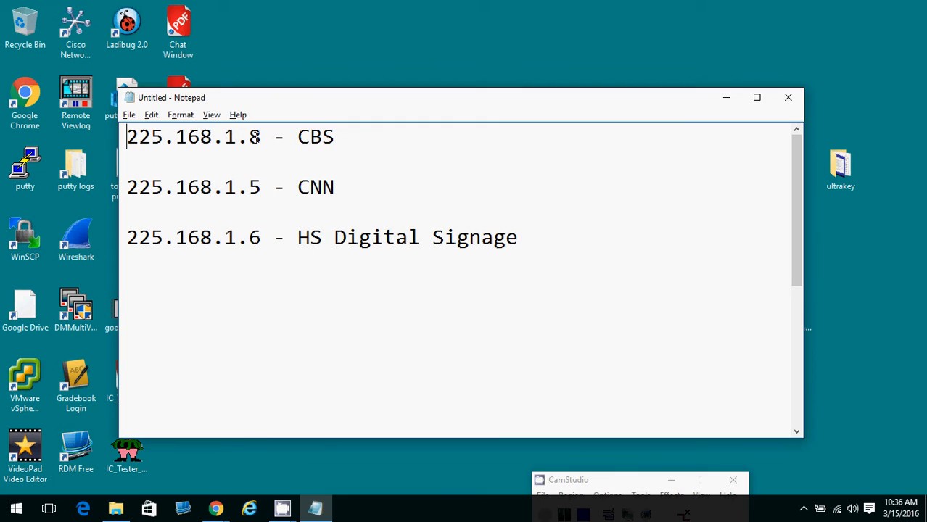
left_click_drag(127, 137, 333, 137)
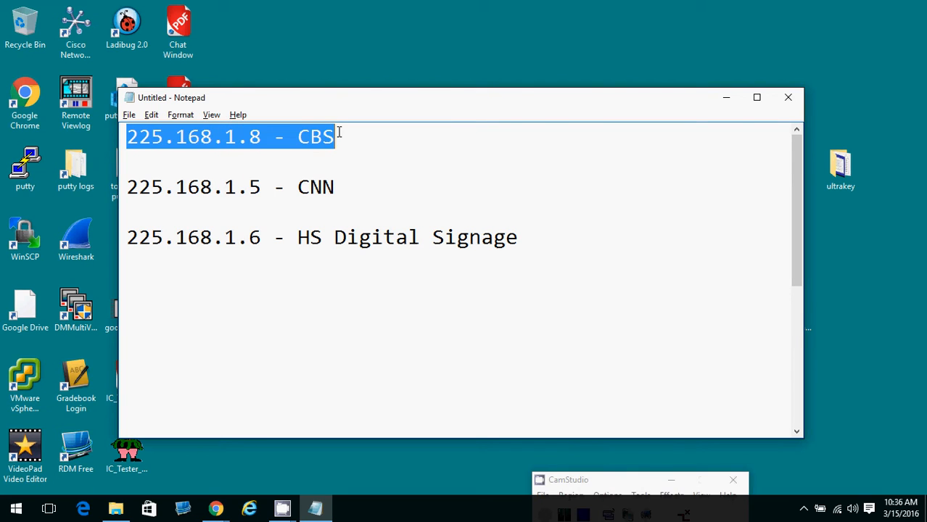
mouse_move(124, 183)
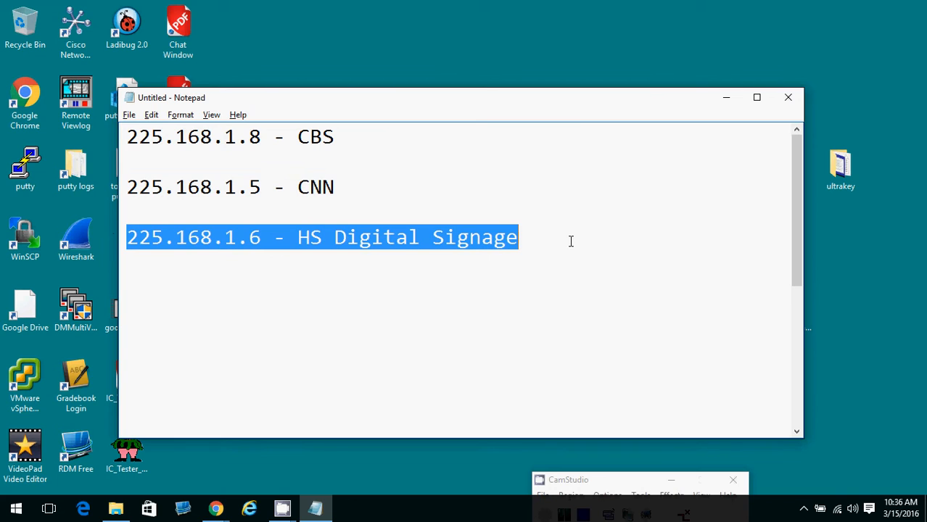
left_click(128, 238)
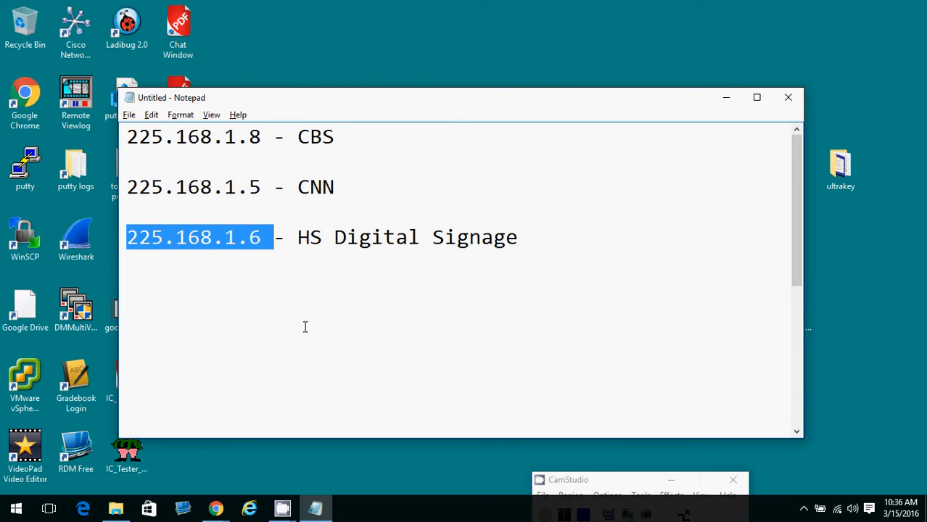
mouse_move(241, 300)
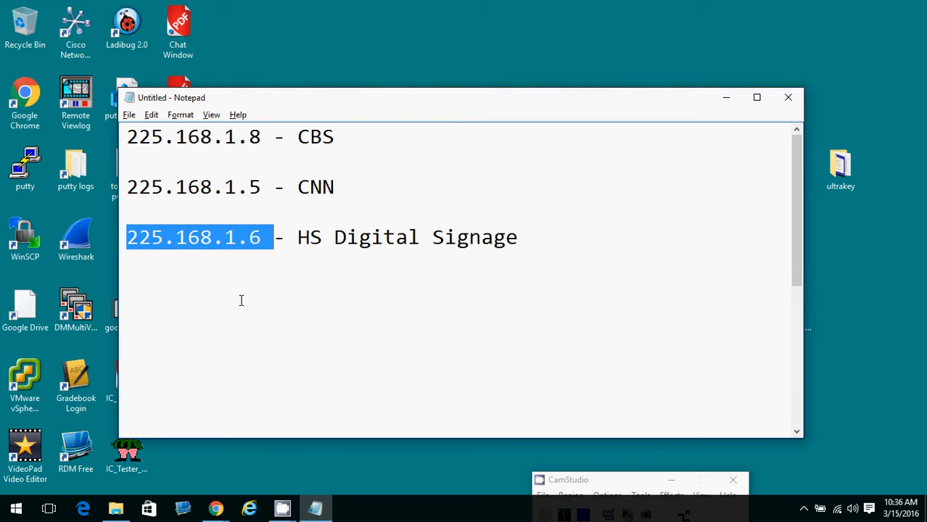
mouse_move(519, 264)
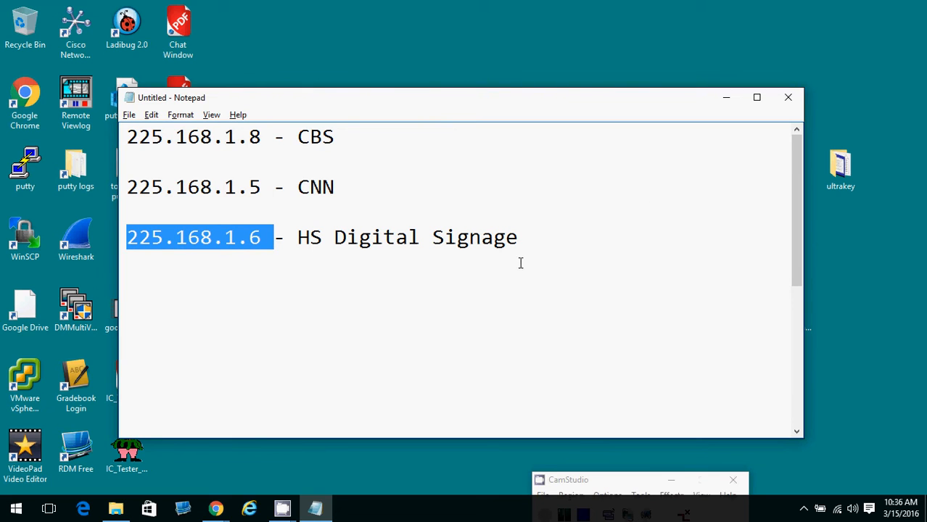
key("ctrl+a")
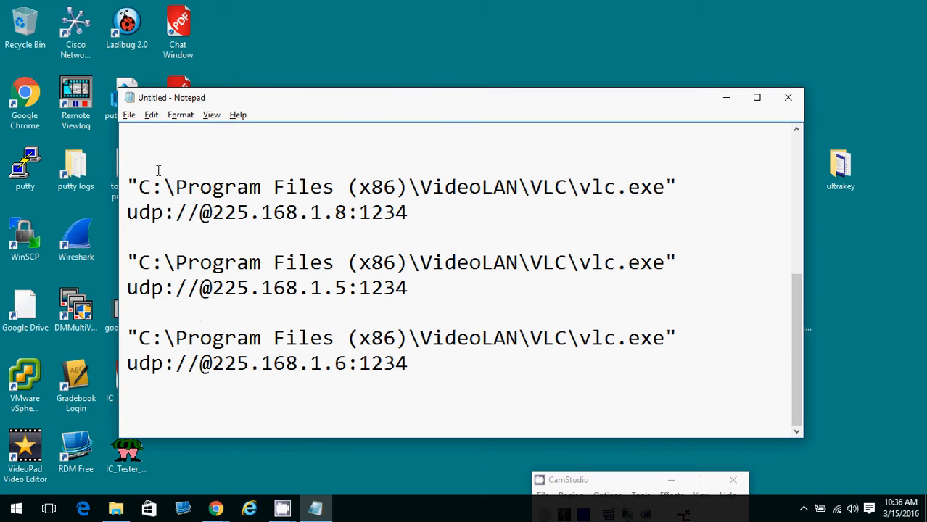
mouse_move(776, 264)
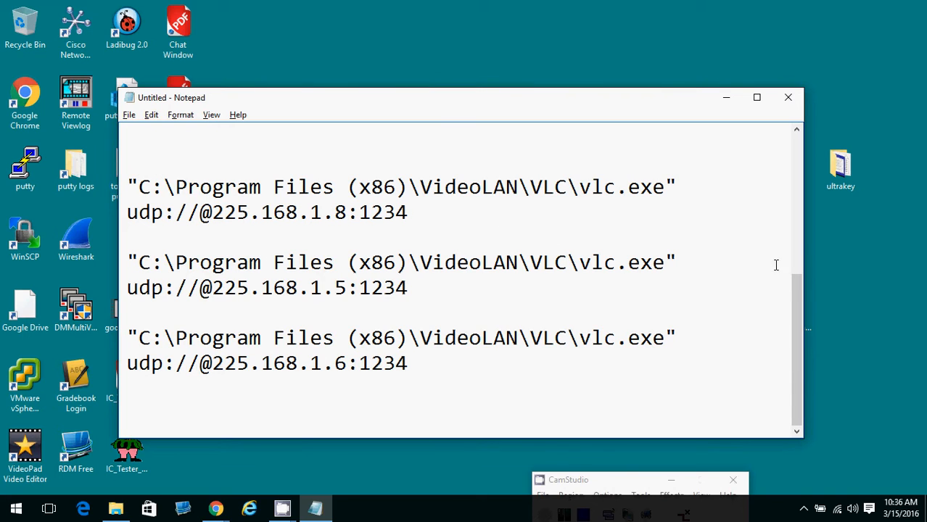
mouse_move(798, 304)
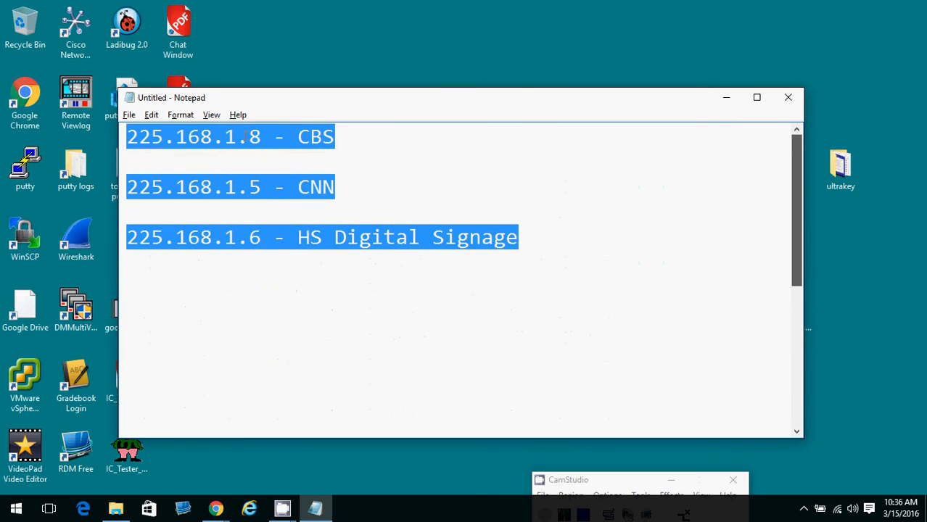
left_click(128, 137)
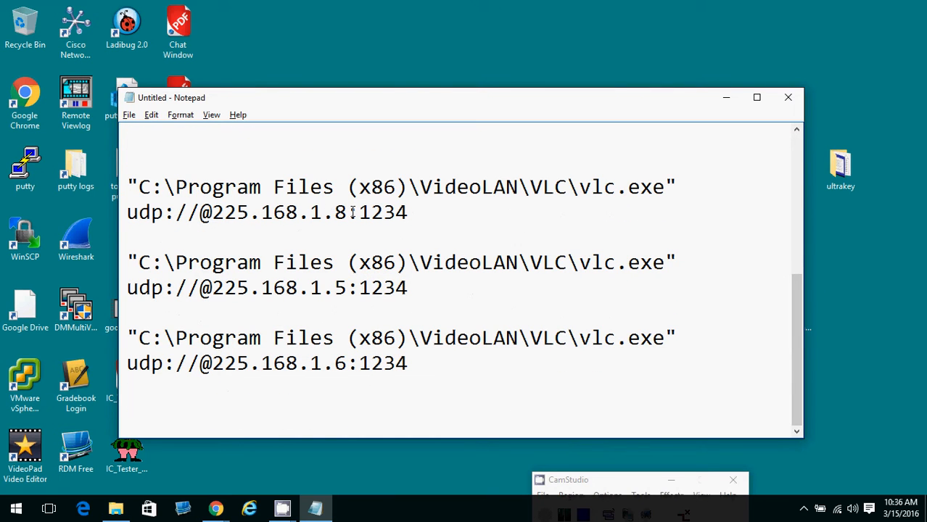
double_click(340, 212)
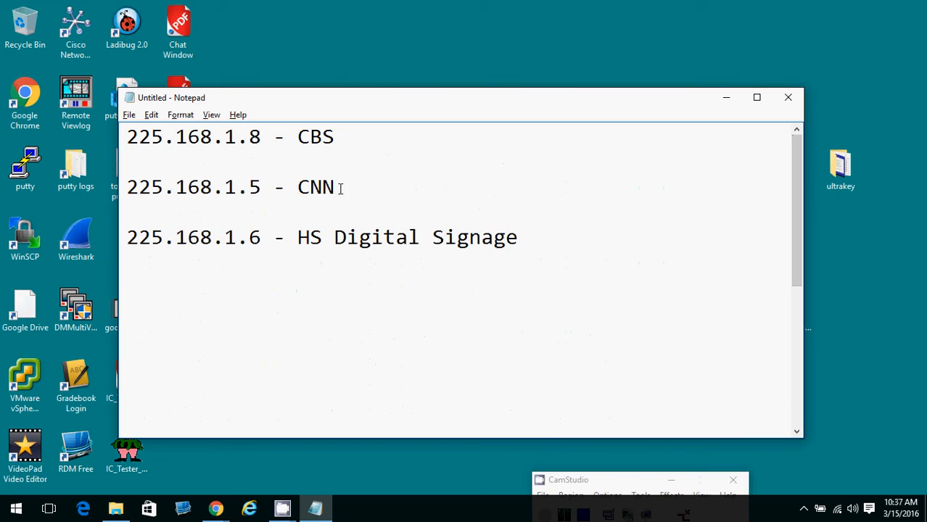
type("\"C:\\Program Files (x86)\\VideoLAN\\VLC\\vlc.exe\" udp://@225.168.1.8:1234")
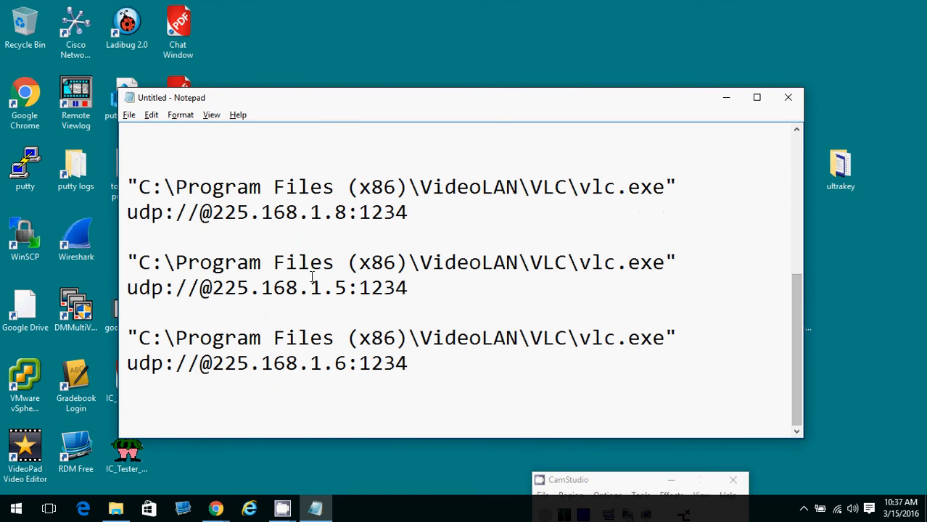
mouse_move(438, 293)
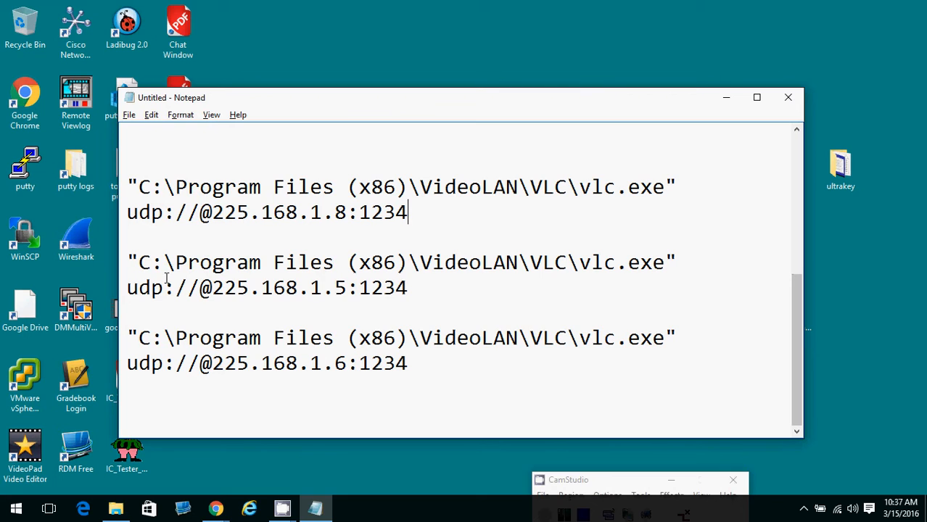
mouse_move(398, 300)
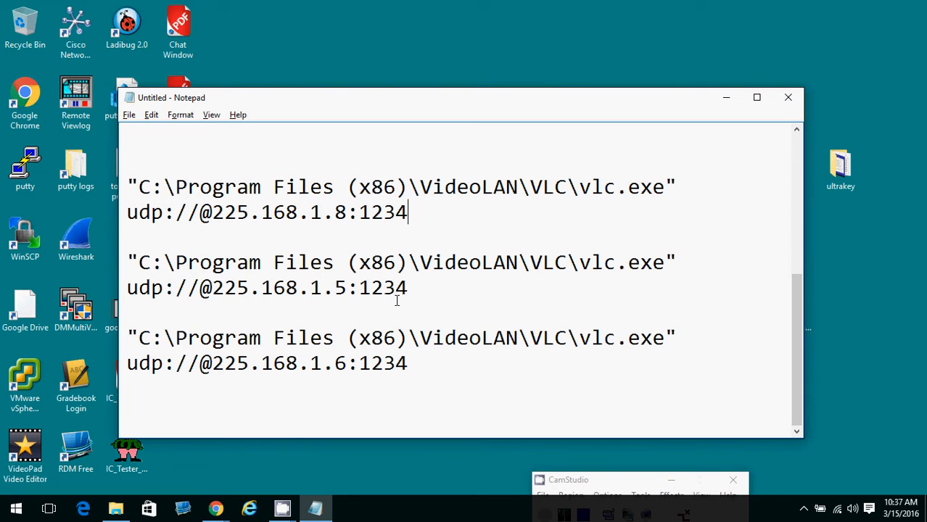
mouse_move(545, 273)
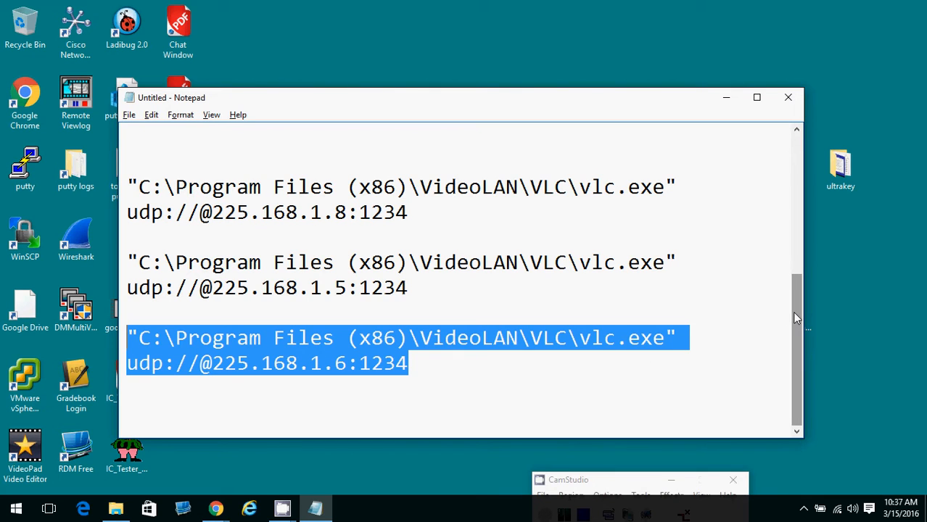
left_click(716, 400)
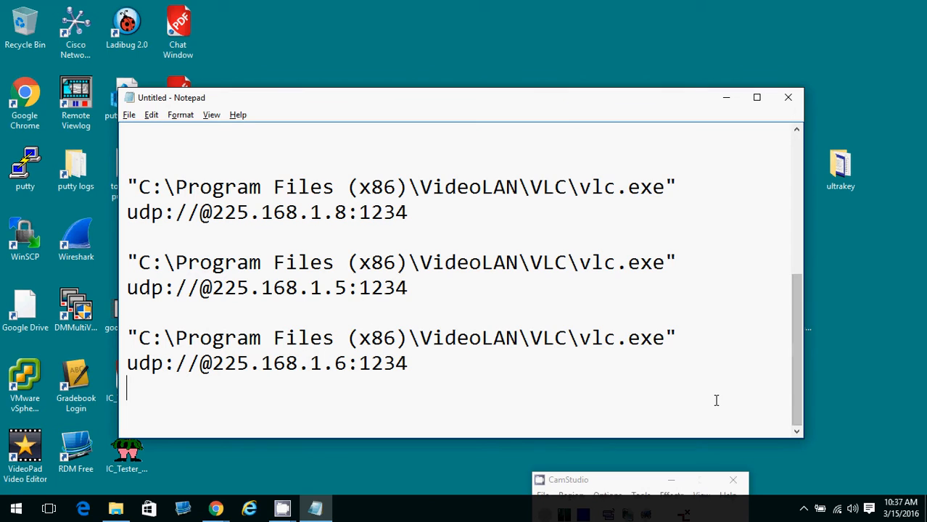
Add a 'Windows Key + R' note below the three VLC command lines
type("Windows Key")
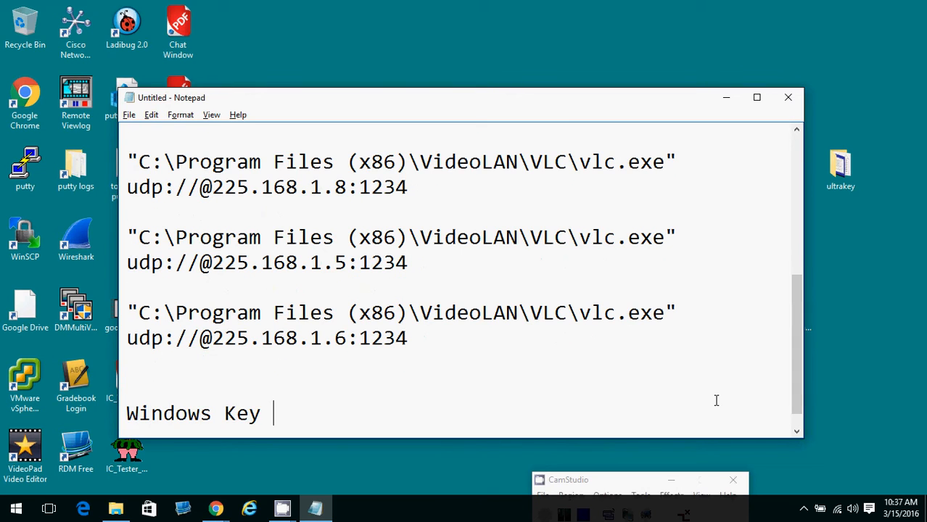
type("+ R")
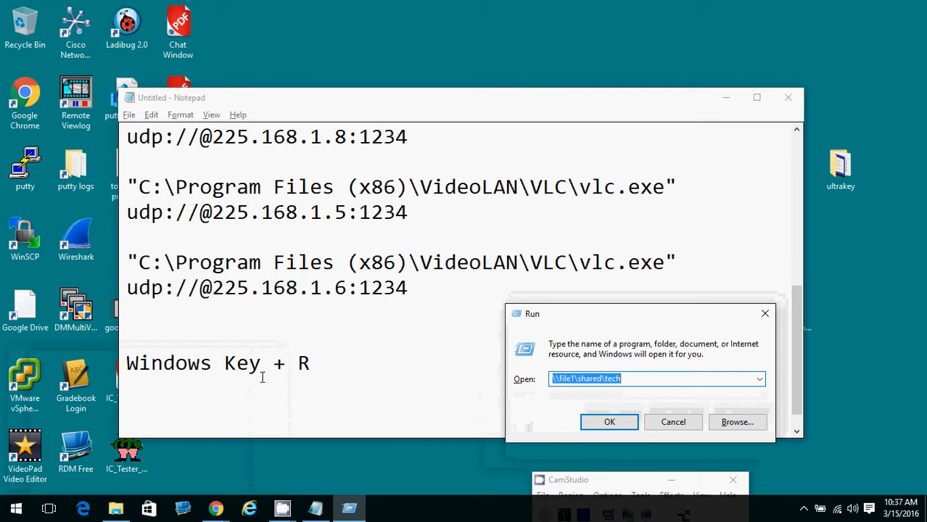
mouse_move(426, 330)
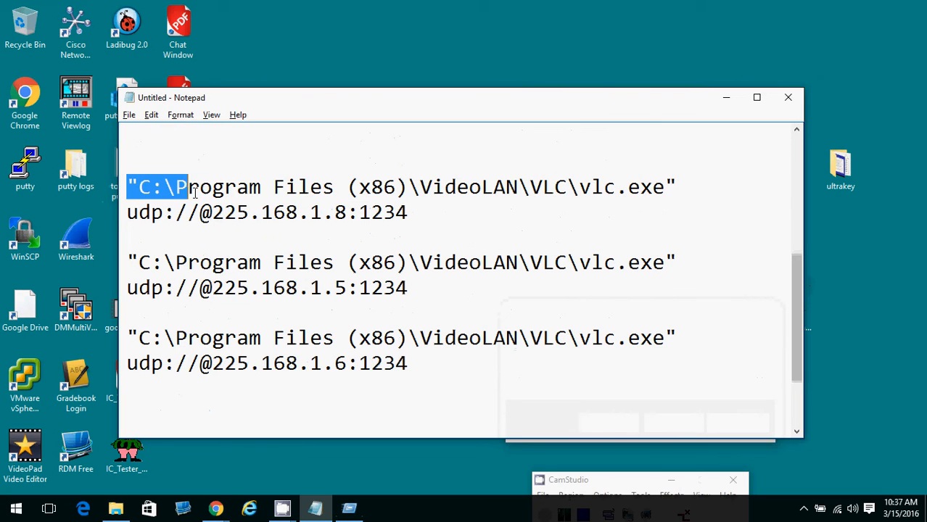
left_click_drag(186, 187, 409, 212)
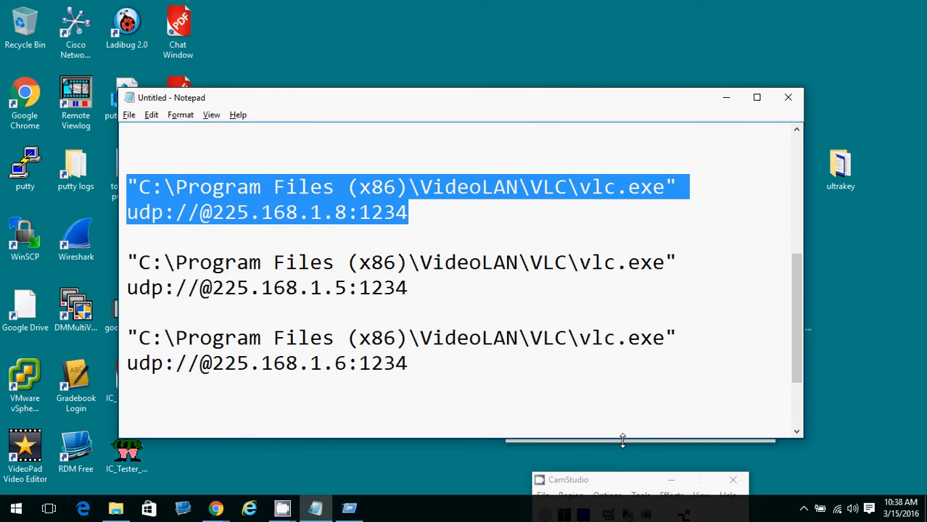
mouse_move(627, 438)
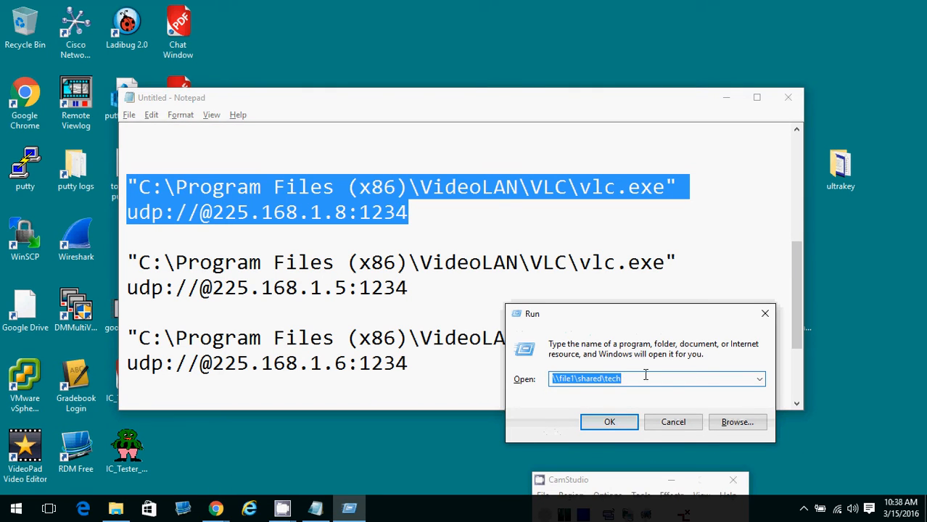
type("\"C:\\Program Files (x86)\\VideoLAN\\VLC\\vlc.exe\" udp://@225.168.1.8:1234")
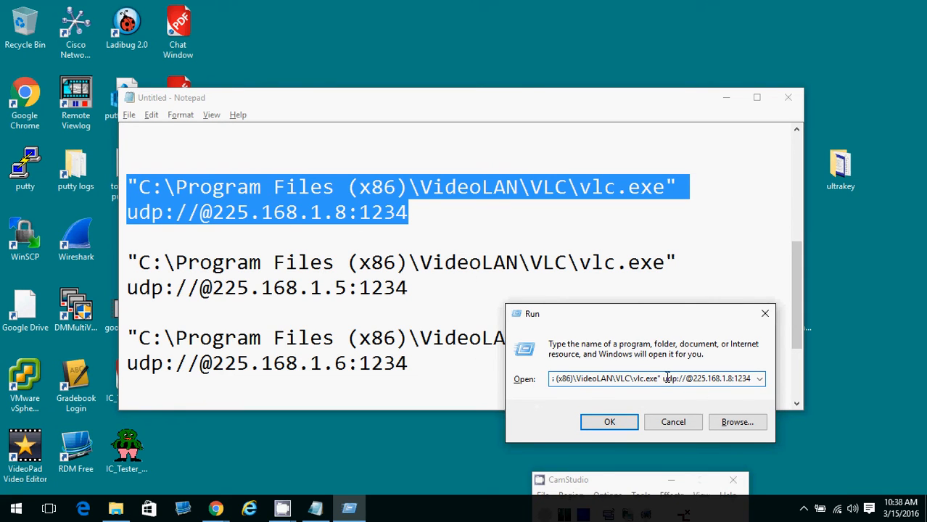
left_click(610, 421)
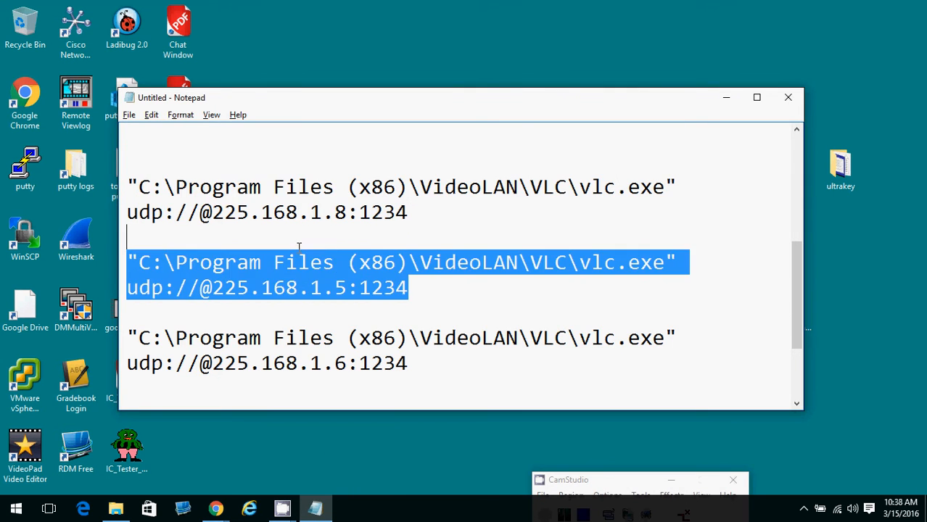
mouse_move(302, 353)
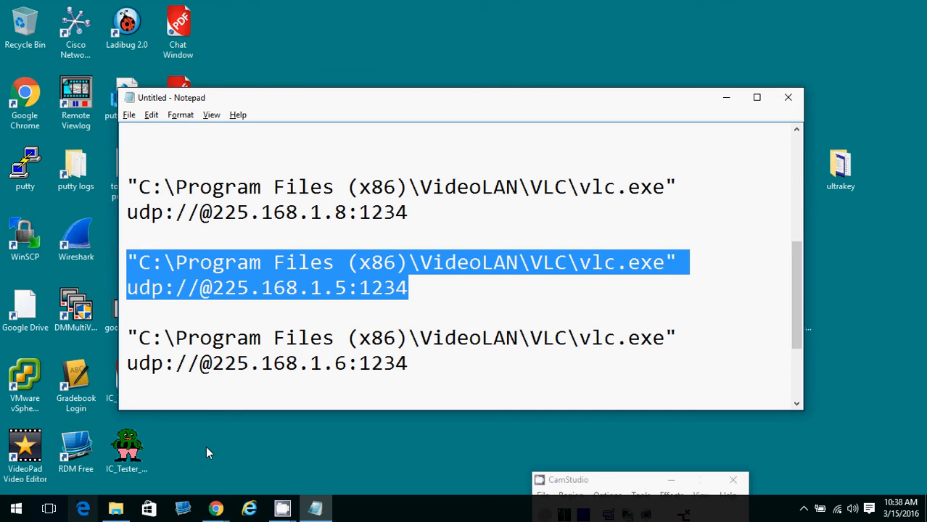
Run the 225.168.1.5 command via Win+R, watch the CNN stream in VLC, then close the player
key("Win+r")
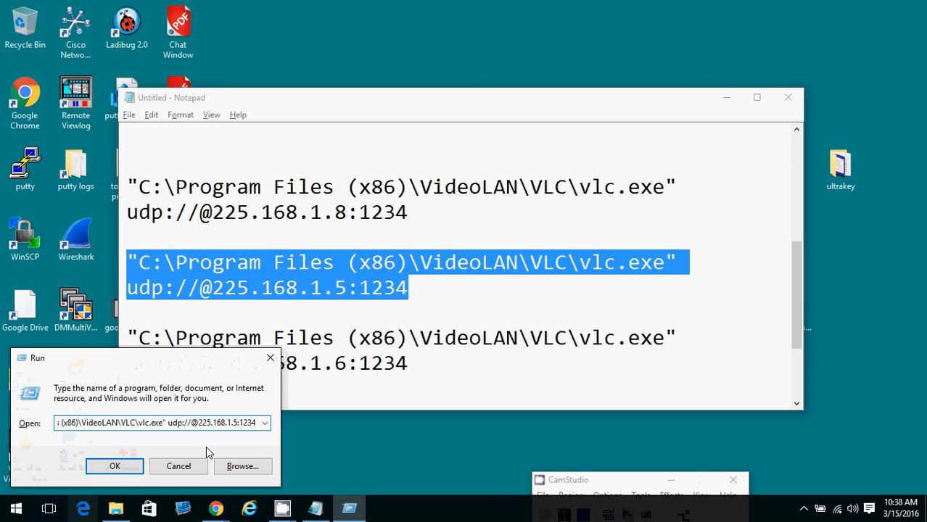
left_click(114, 465)
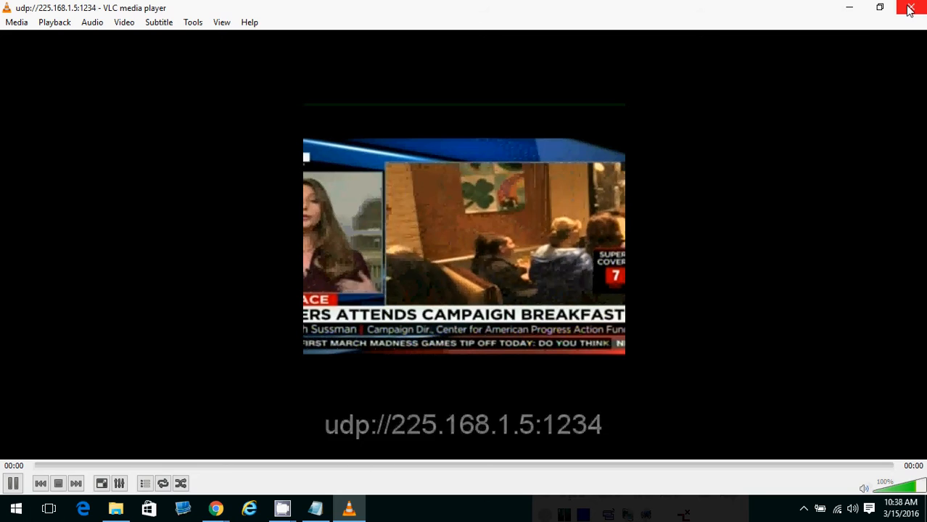
left_click(911, 9)
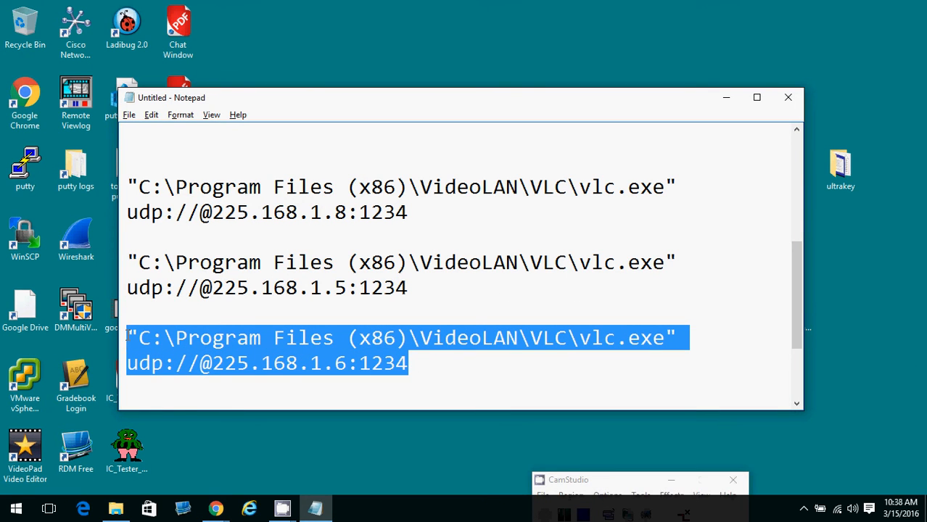
Shrink and tuck away the Notepad window with the 225.168.1.6 command in focus
key("Win+r")
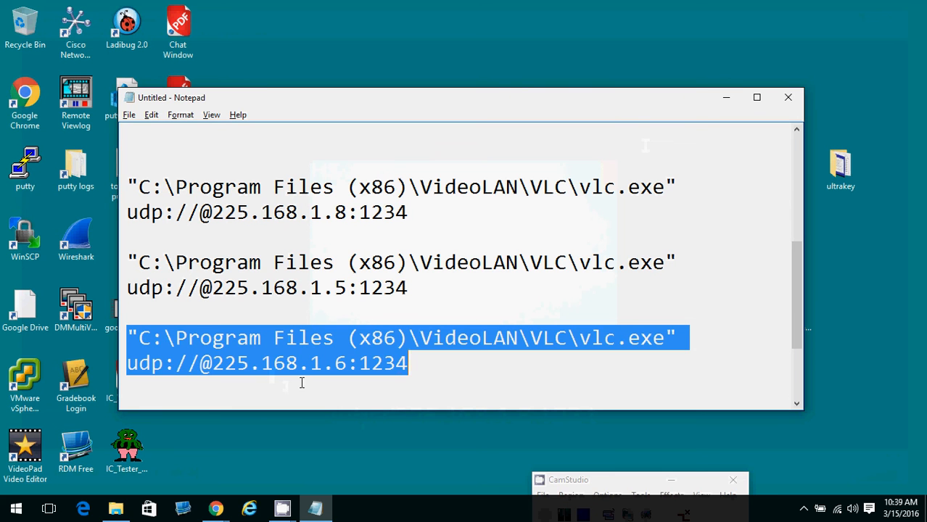
left_click(477, 376)
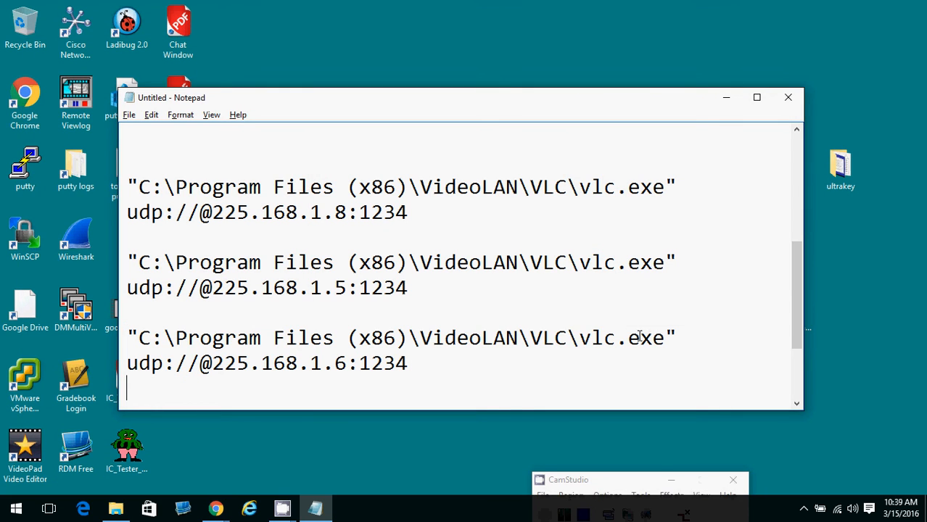
mouse_move(399, 363)
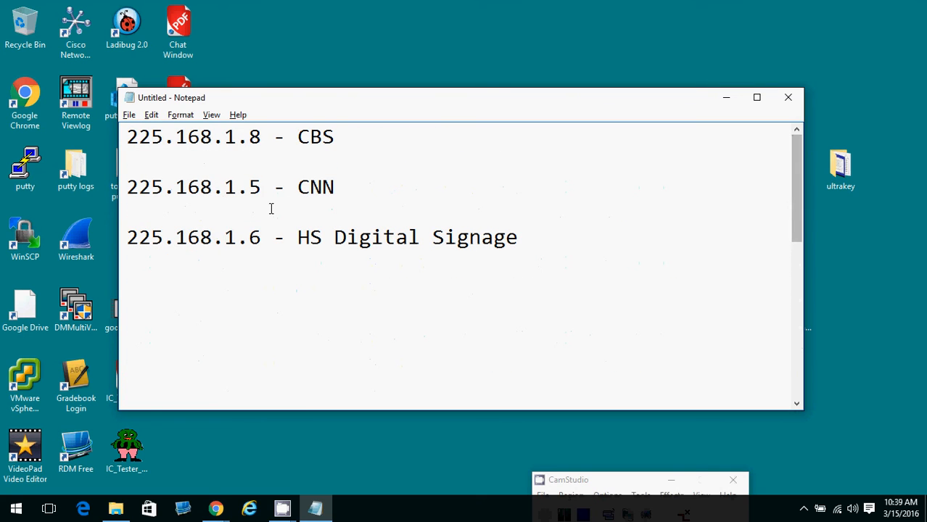
mouse_move(780, 179)
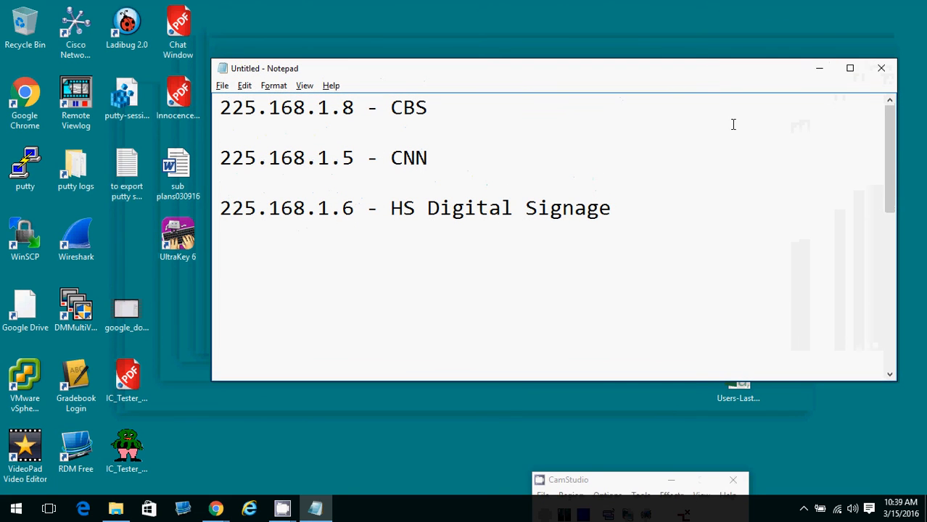
mouse_move(818, 68)
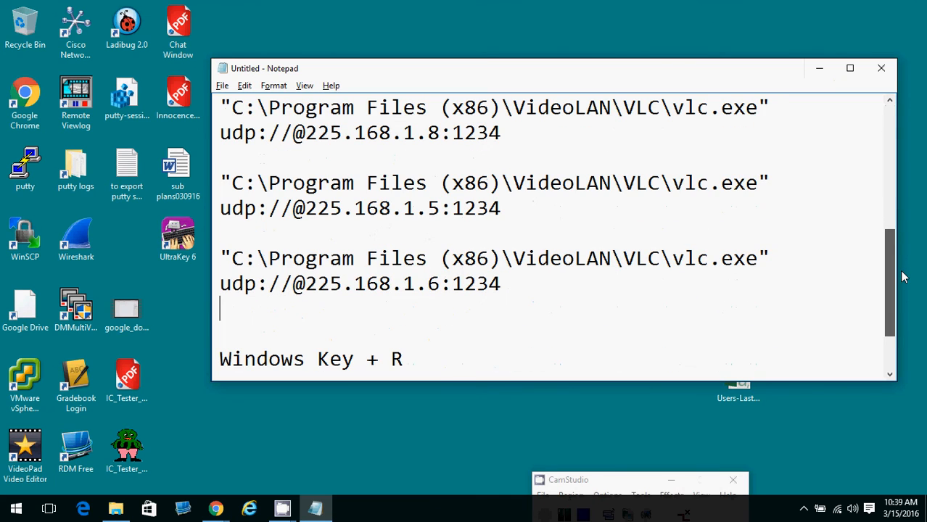
mouse_move(818, 69)
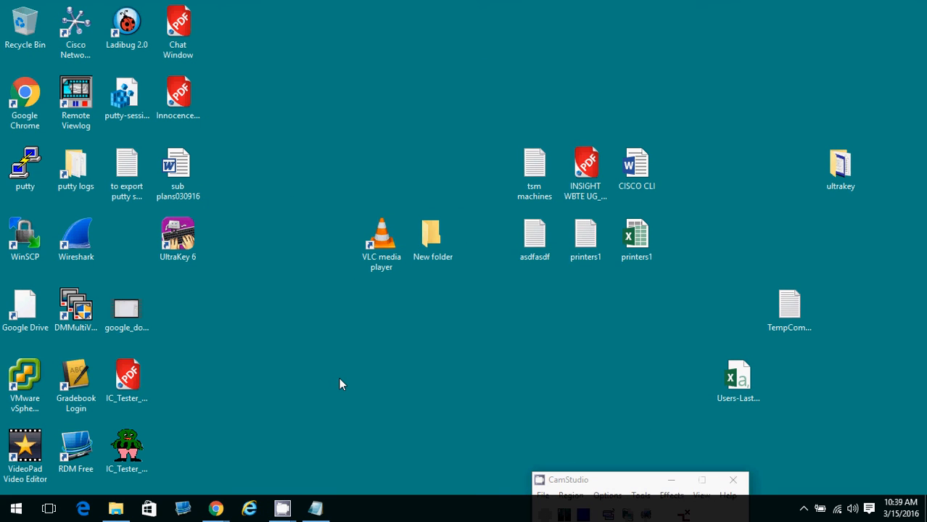
right_click(342, 383)
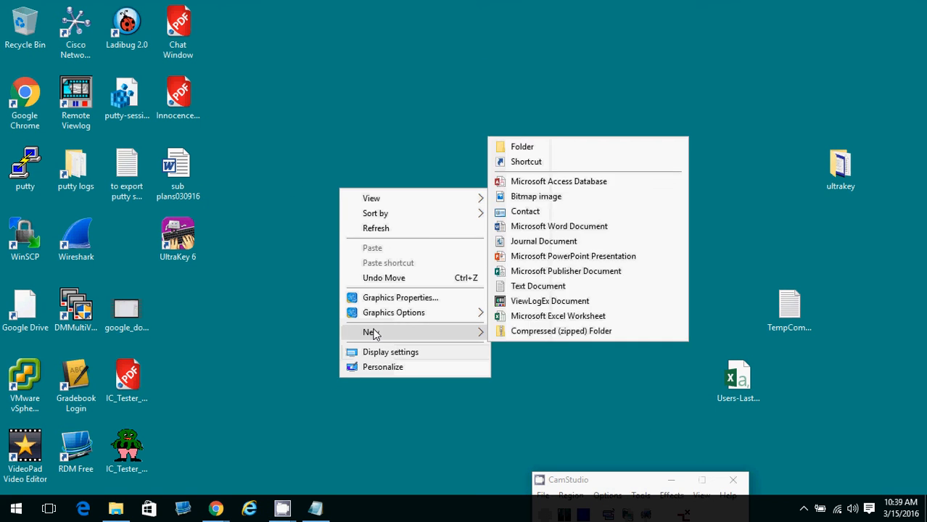
left_click(525, 161)
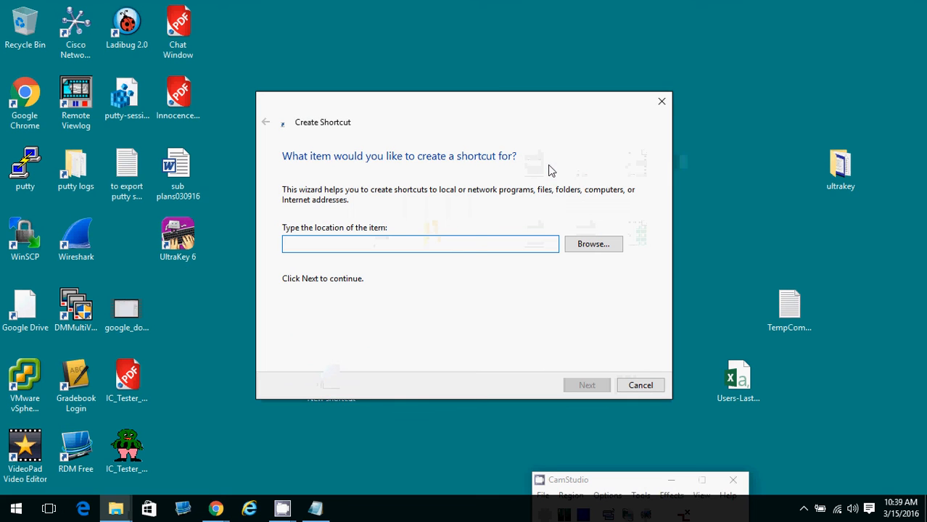
type("\"C:\\Program Files (x86)\\VideoLAN\\VLC\\vlc.exe\" udp://@225.168.1.6:1234")
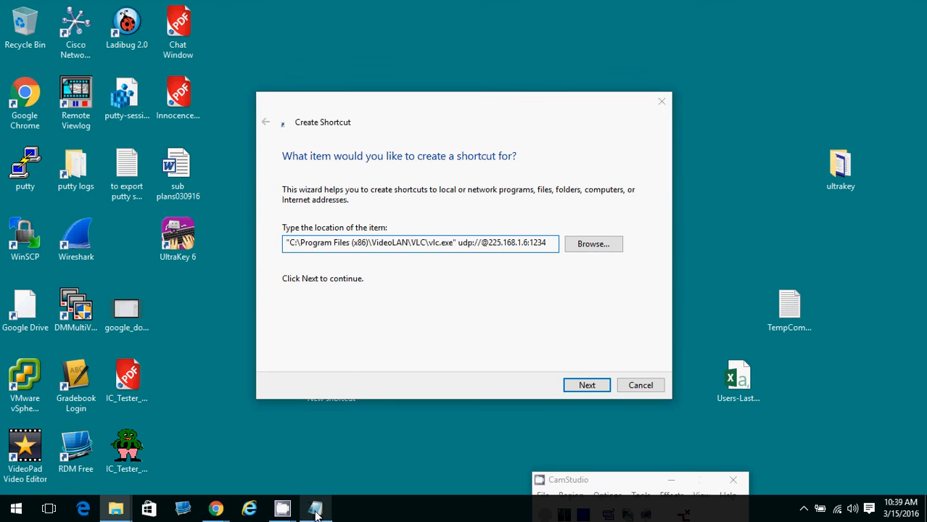
left_click(314, 508)
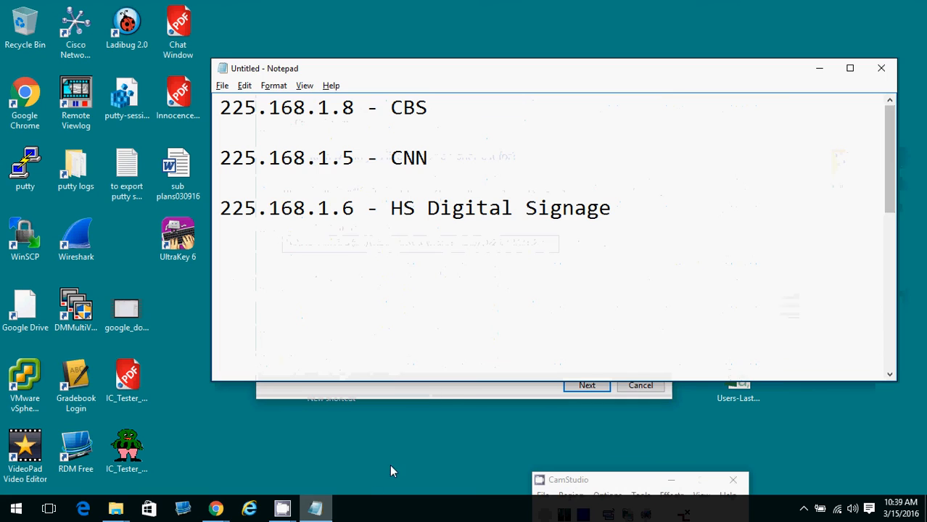
Name the shortcut 'HS Digital Signage Feed', finish it and move it lower on the desktop
left_click(586, 385)
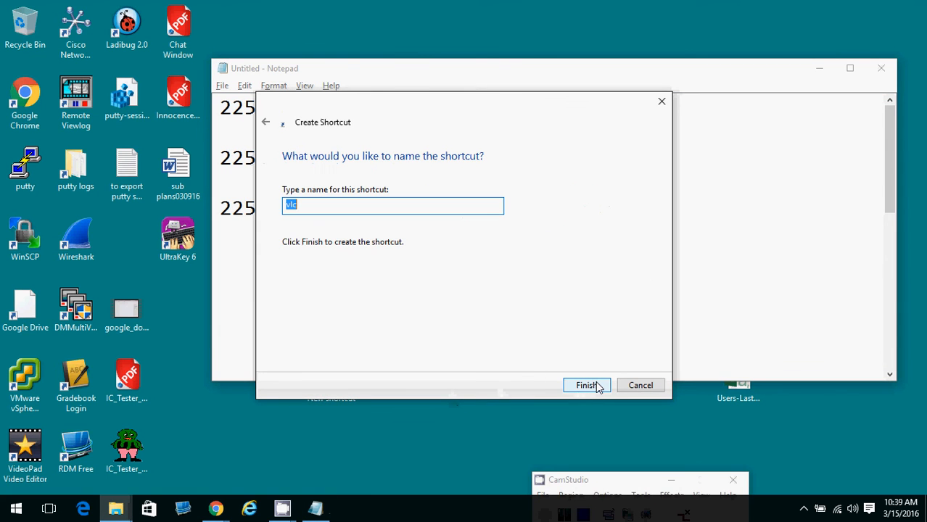
type("HS")
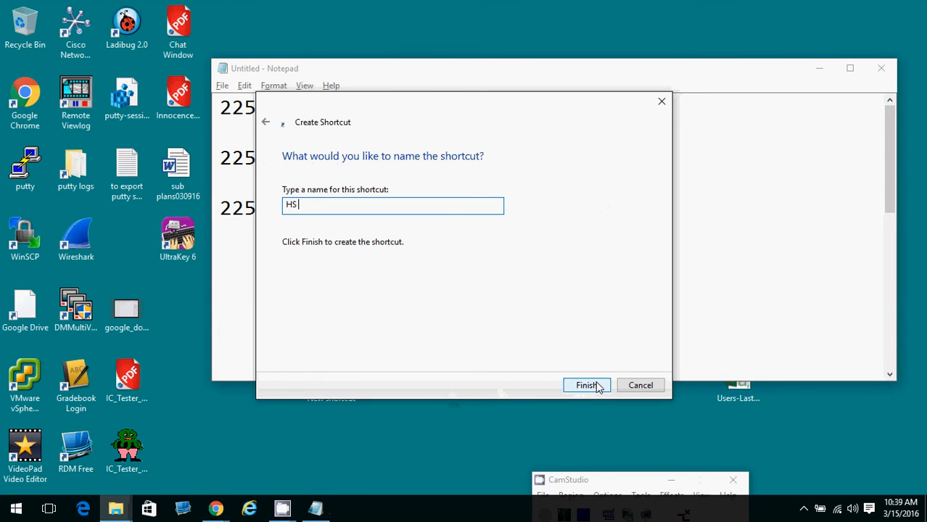
type("Digital Signage Feed")
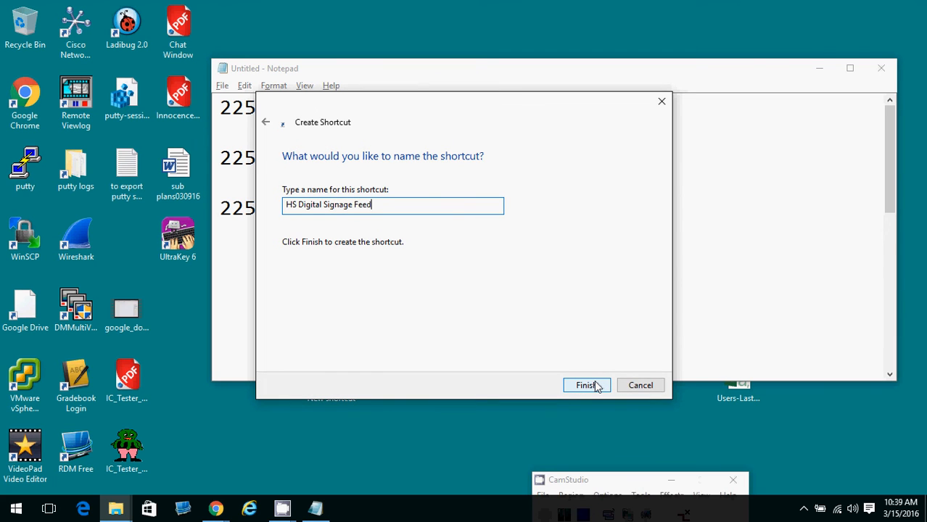
left_click(586, 386)
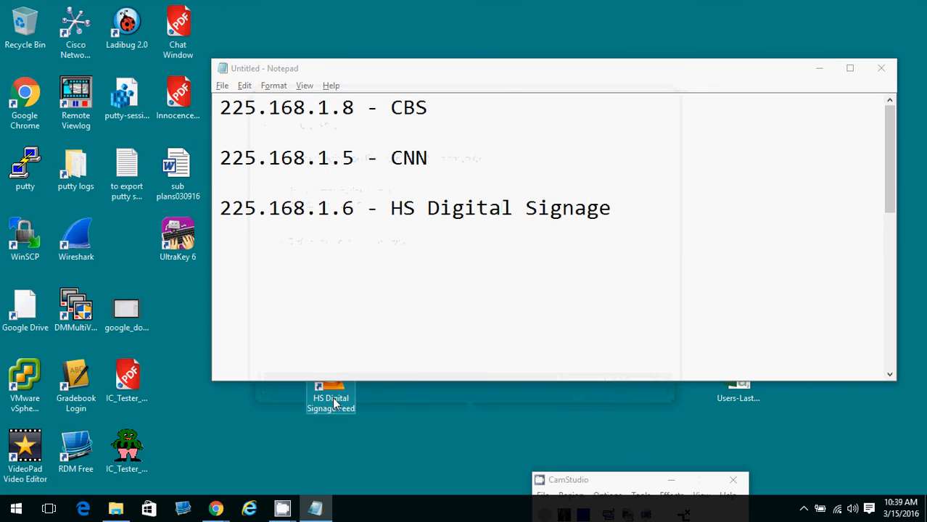
left_click_drag(330, 395, 382, 457)
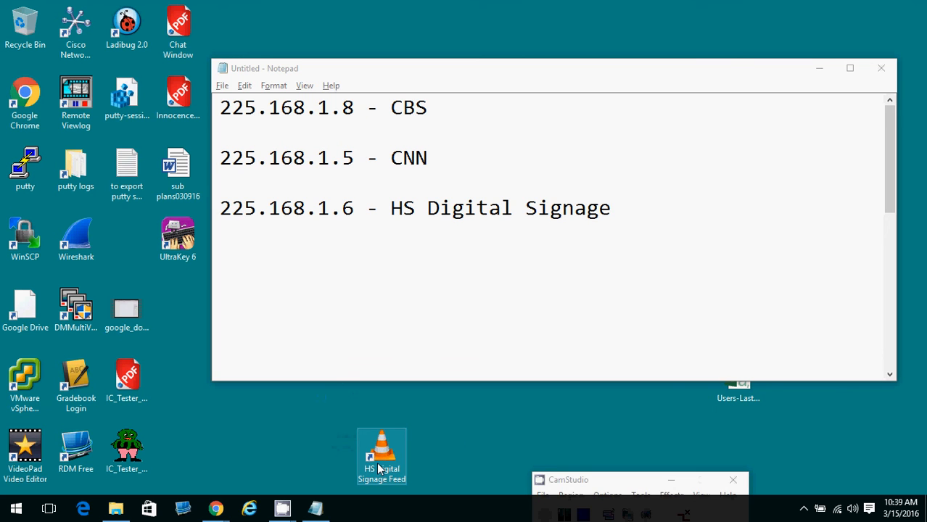
double_click(382, 453)
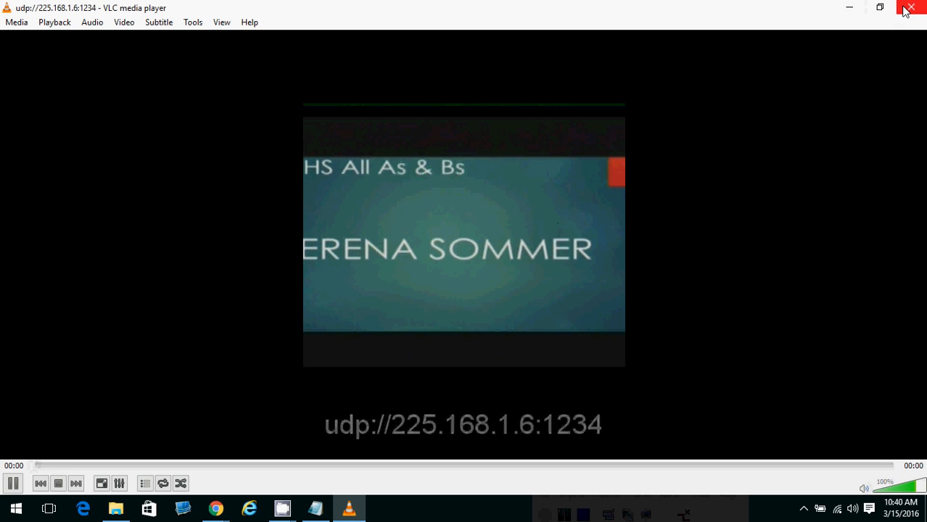
left_click(911, 9)
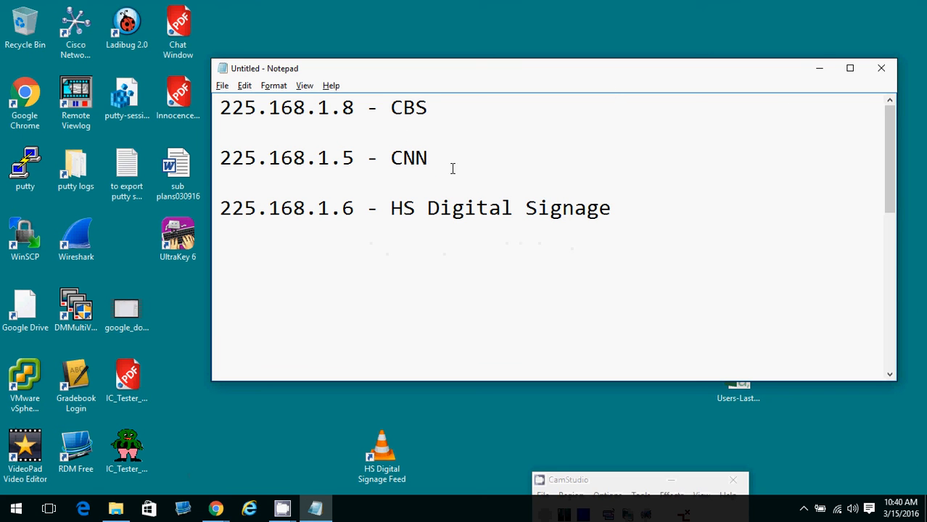
type("\"C:\\Program Files (x86)\\VideoLAN\\VLC\\vlc.exe\" udp://@225.168.1.6:1234")
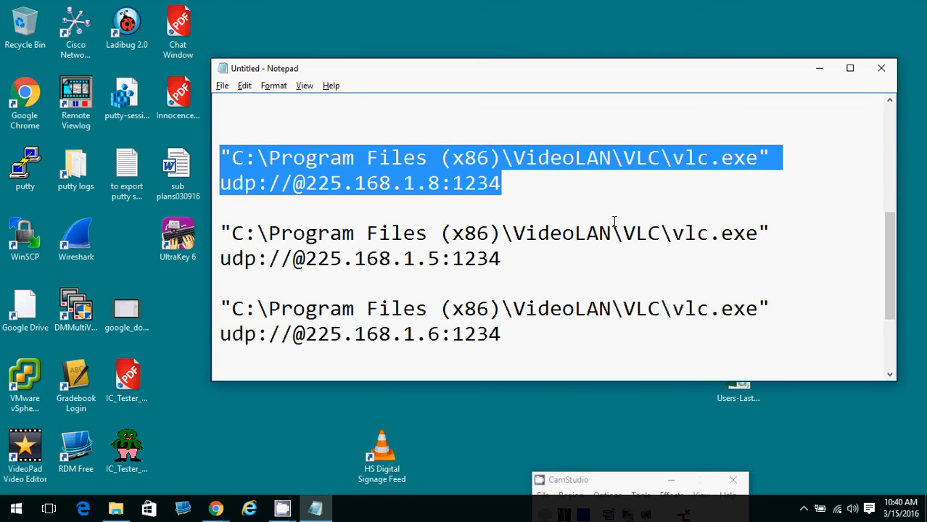
right_click(493, 210)
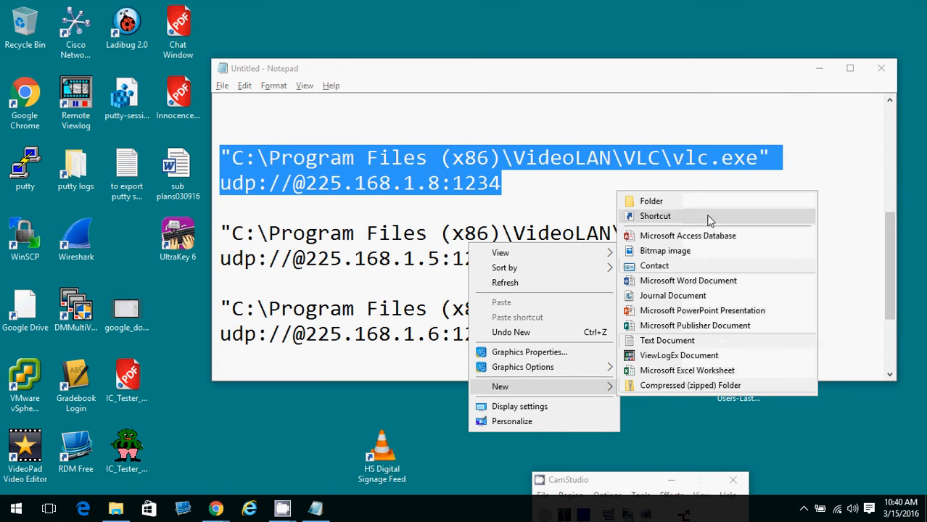
left_click(656, 216)
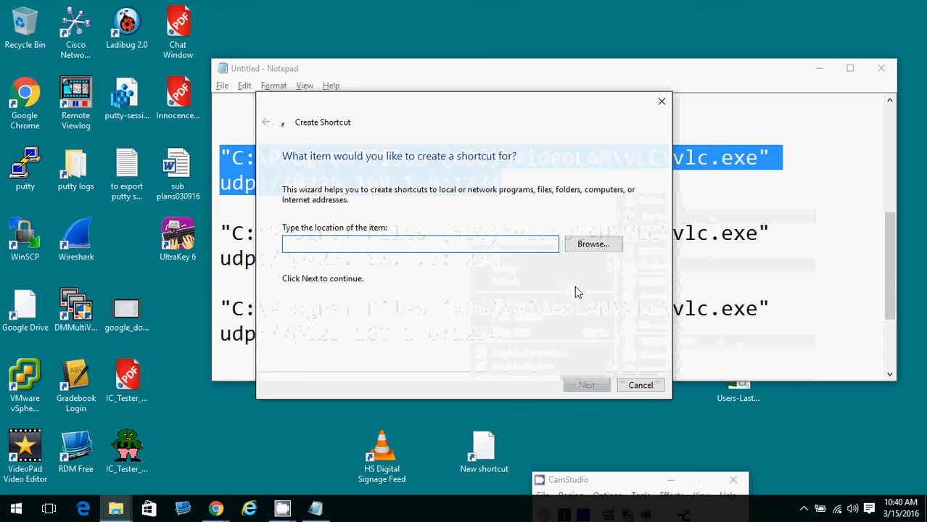
left_click(586, 386)
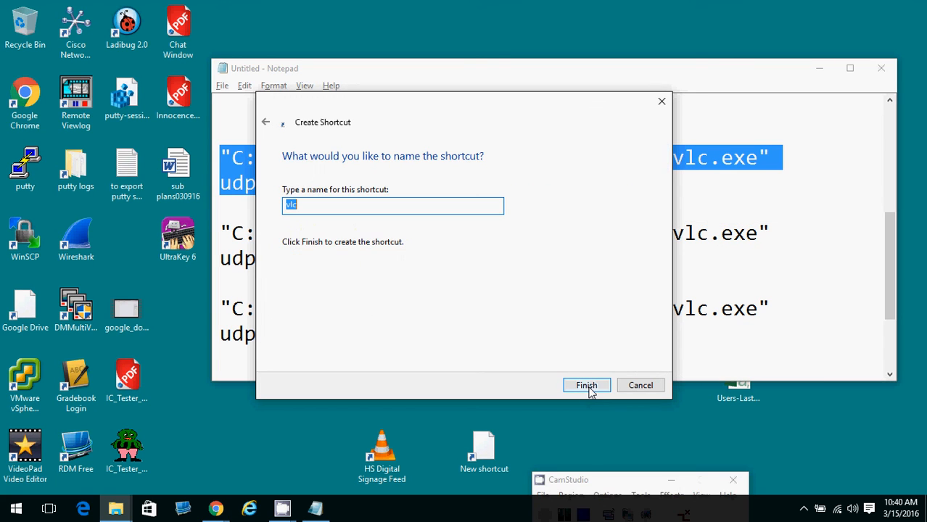
type("CBS")
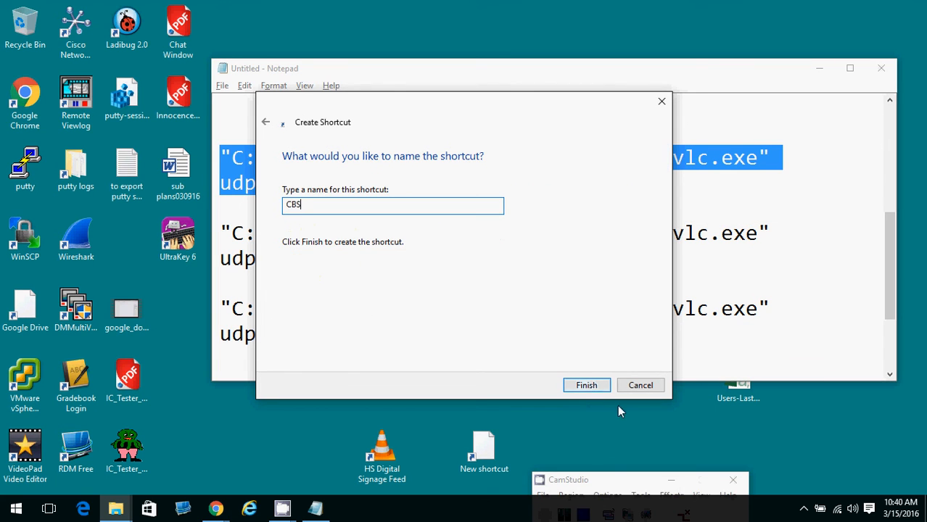
left_click(586, 386)
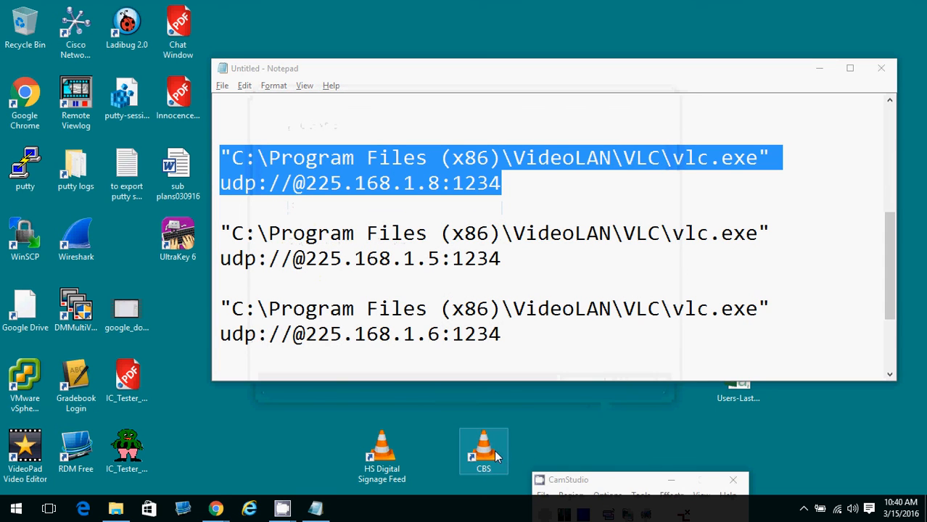